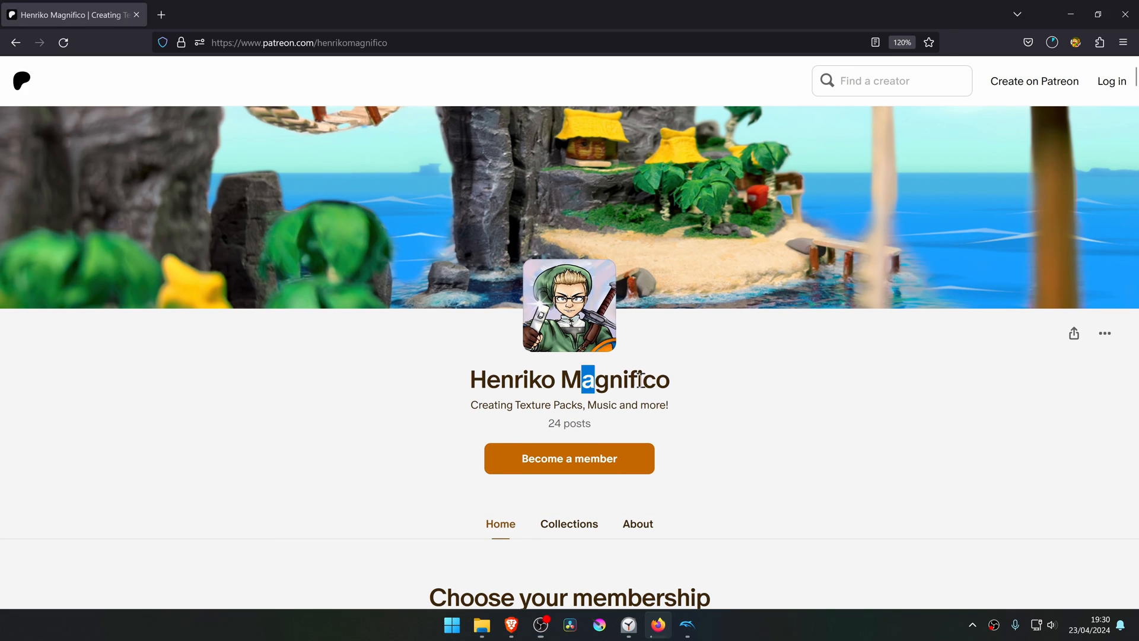
# Reach the Luigi's Mansion 4K Texture Pack 1.1.0b Update post in the creator's collections and expand its full text.
pyautogui.click(568, 523)
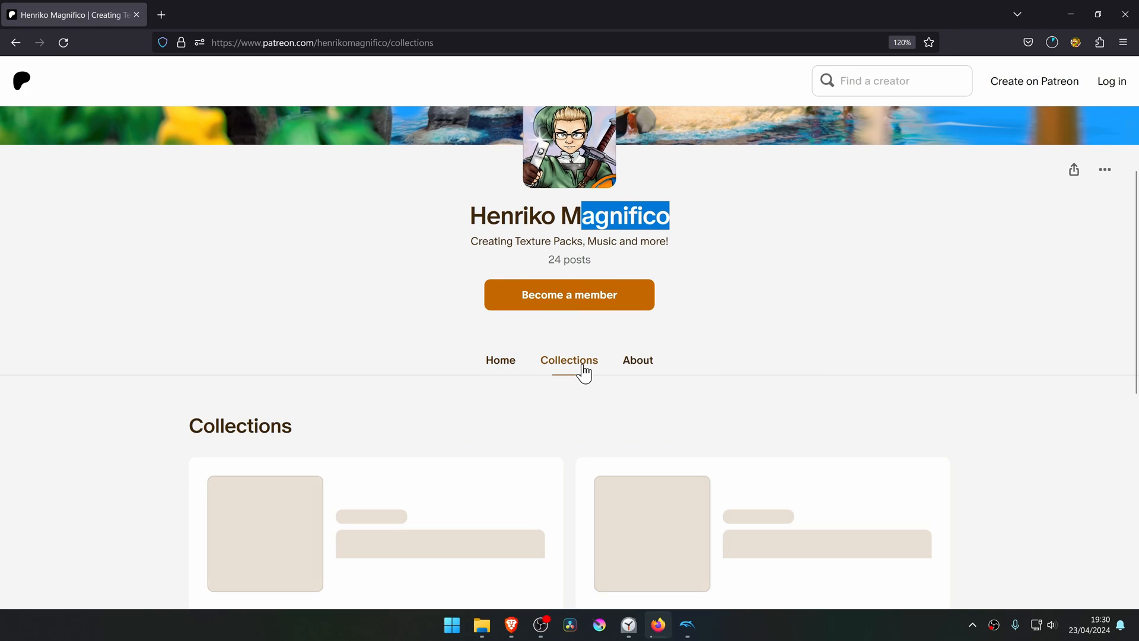
pyautogui.scroll(-3)
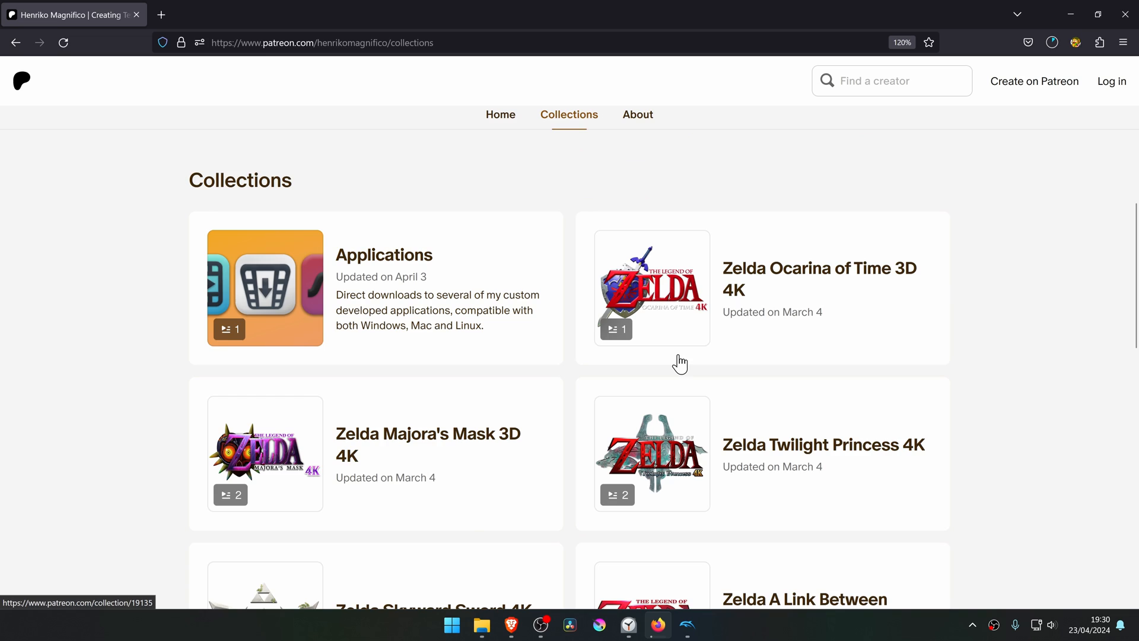
pyautogui.scroll(-3)
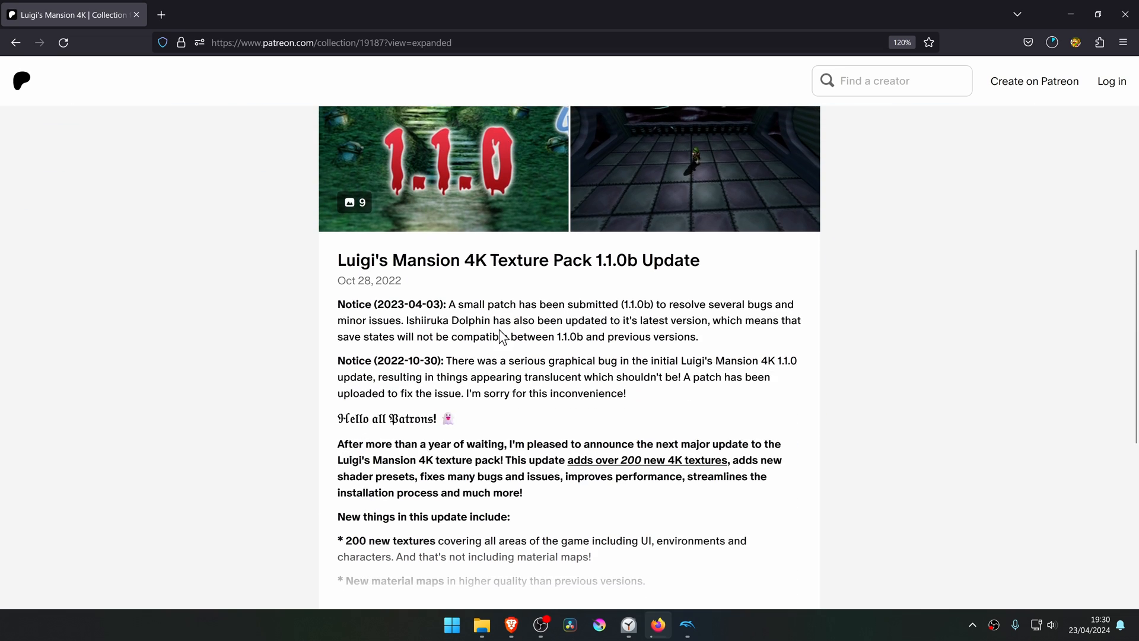
pyautogui.scroll(-3)
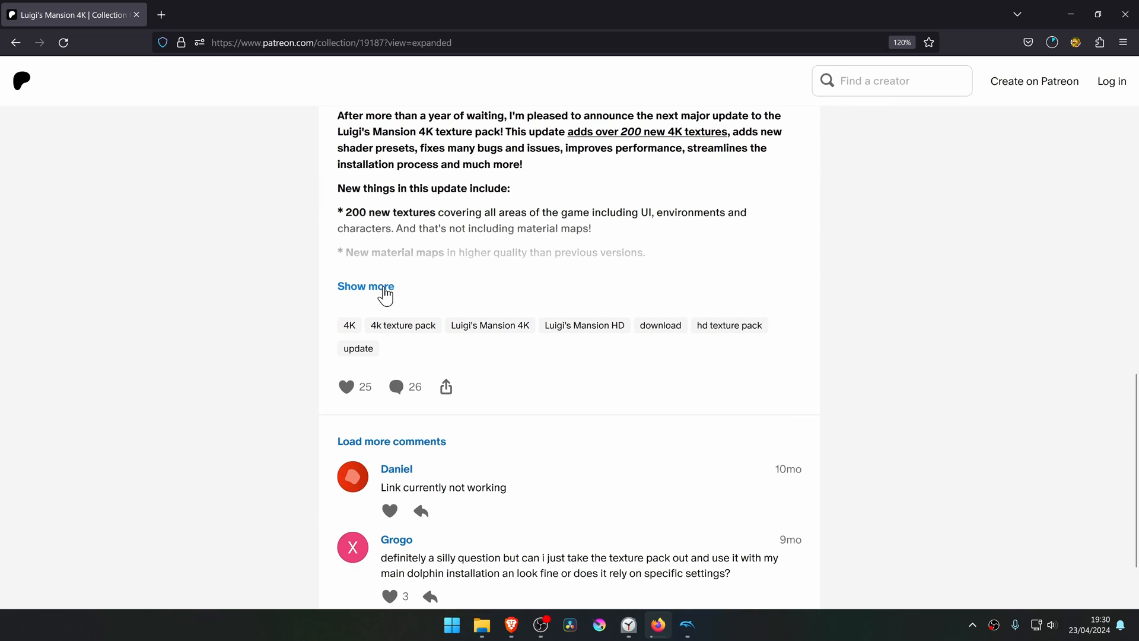
pyautogui.click(365, 286)
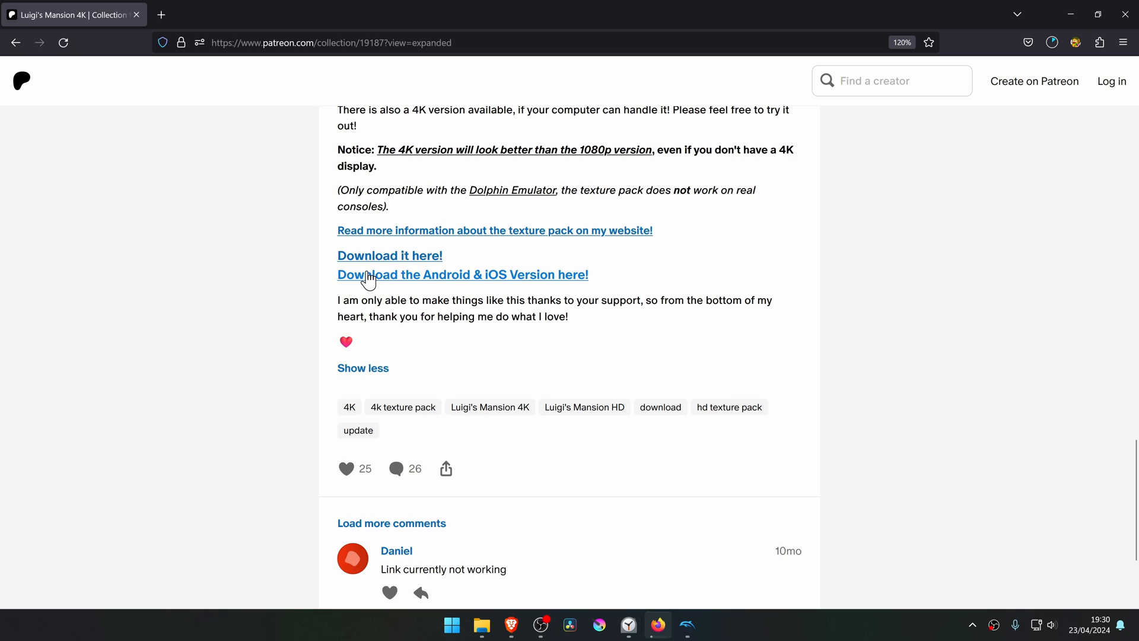
pyautogui.moveTo(400, 263)
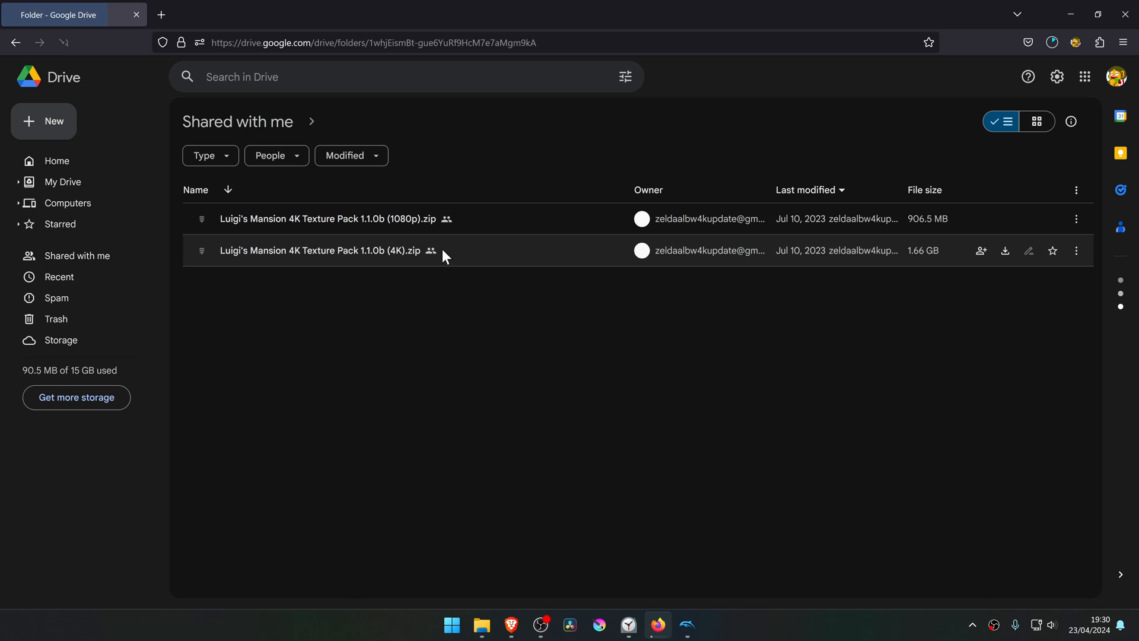
# Download the (4K).zip from Google Drive despite the scan warning and save it to the Desktop.
pyautogui.click(323, 251)
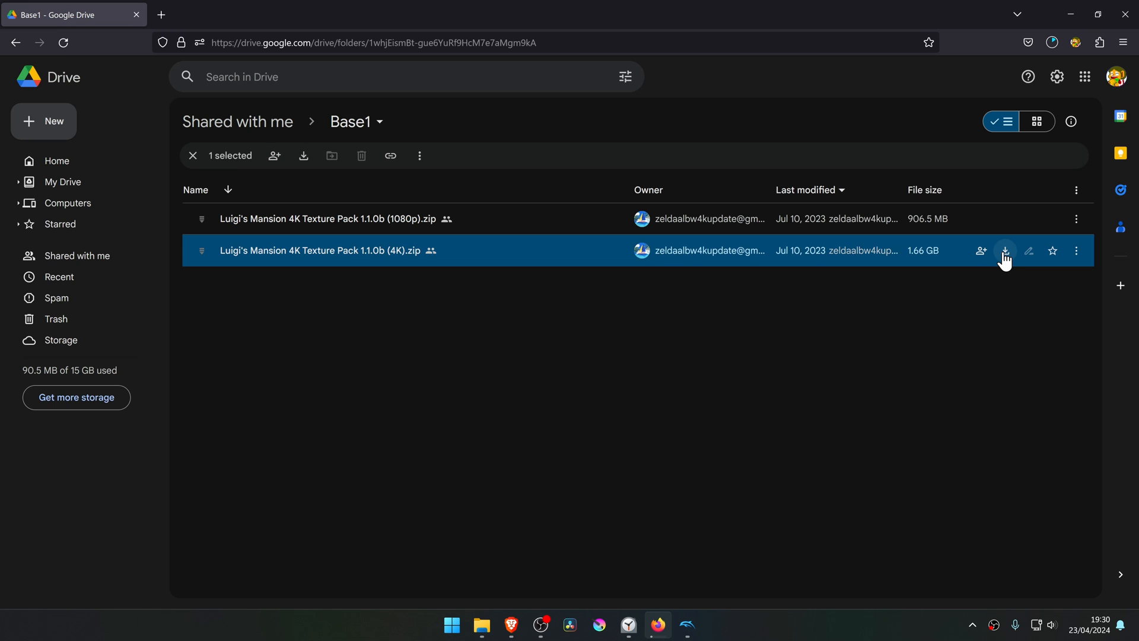
pyautogui.click(1005, 251)
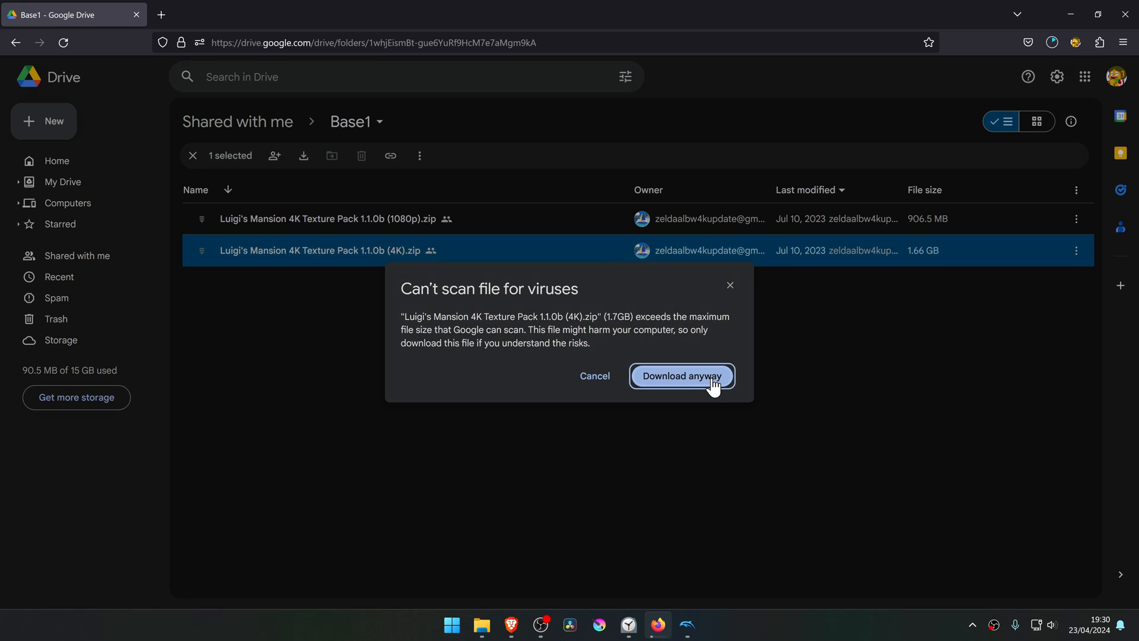
pyautogui.click(681, 377)
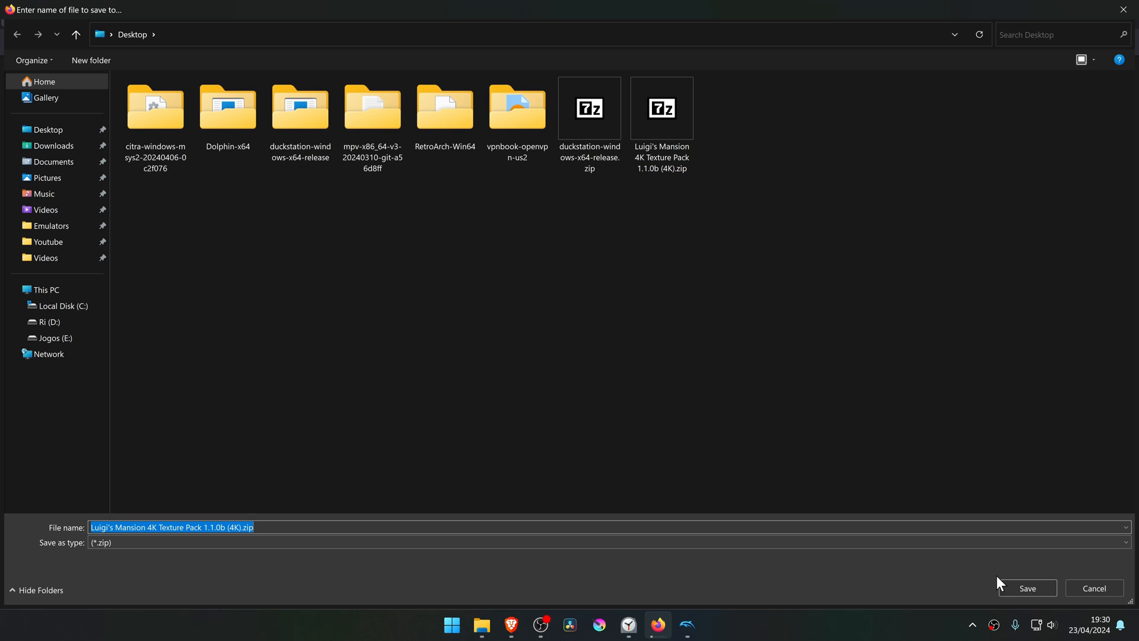
pyautogui.click(1026, 587)
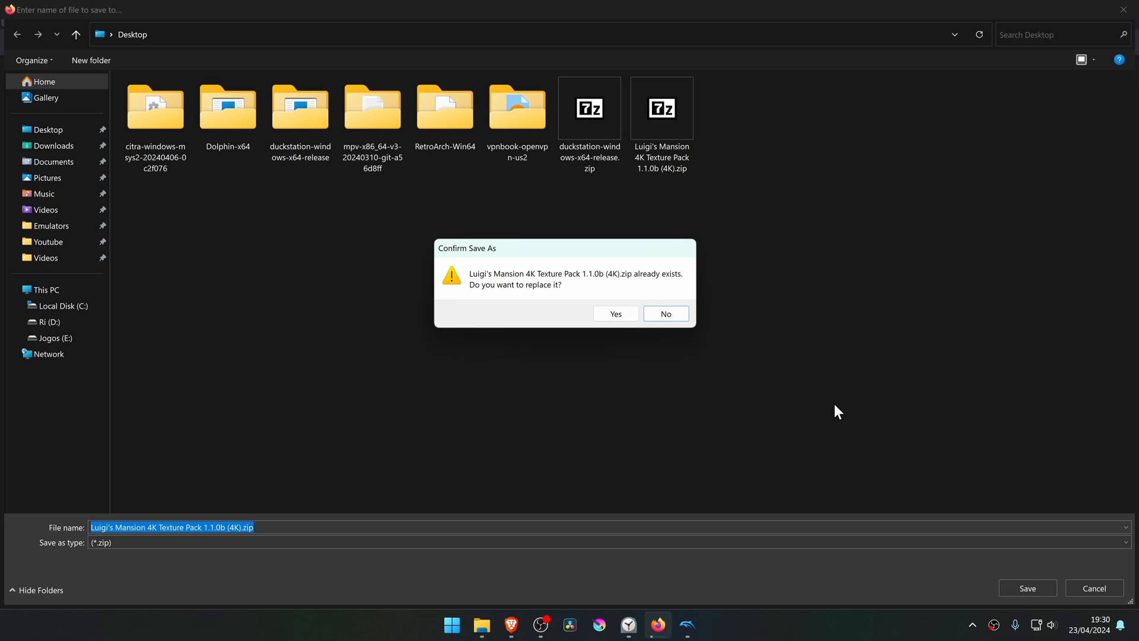
pyautogui.moveTo(615, 313)
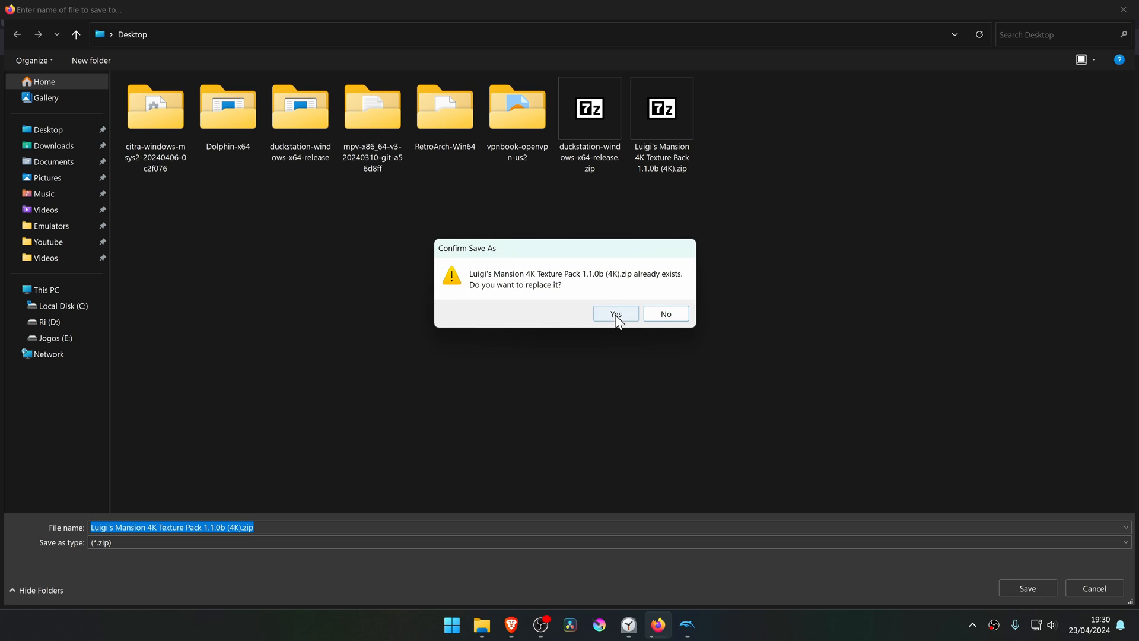
# Confirm replacing the existing texture pack zip on the Desktop with the new download.
pyautogui.click(616, 313)
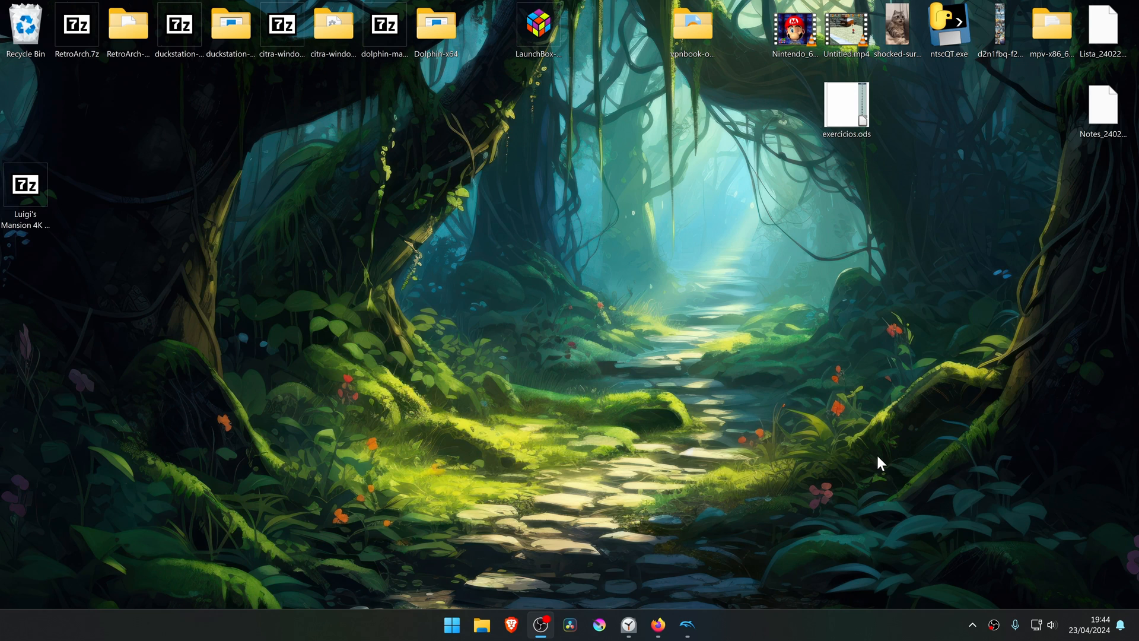
pyautogui.moveTo(282, 327)
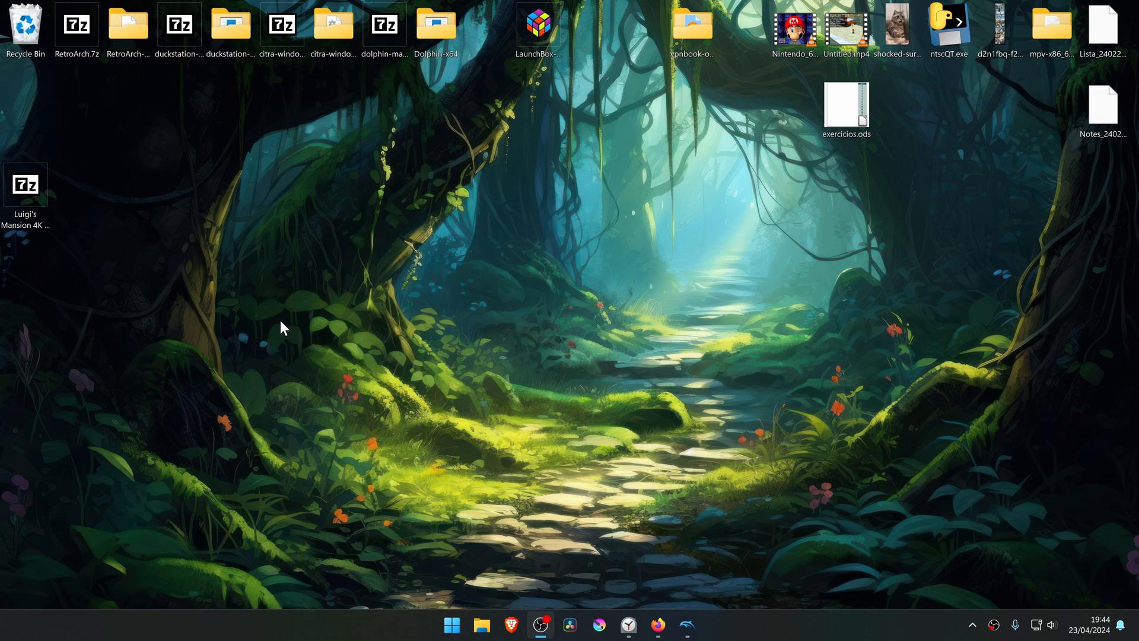
pyautogui.moveTo(72, 213)
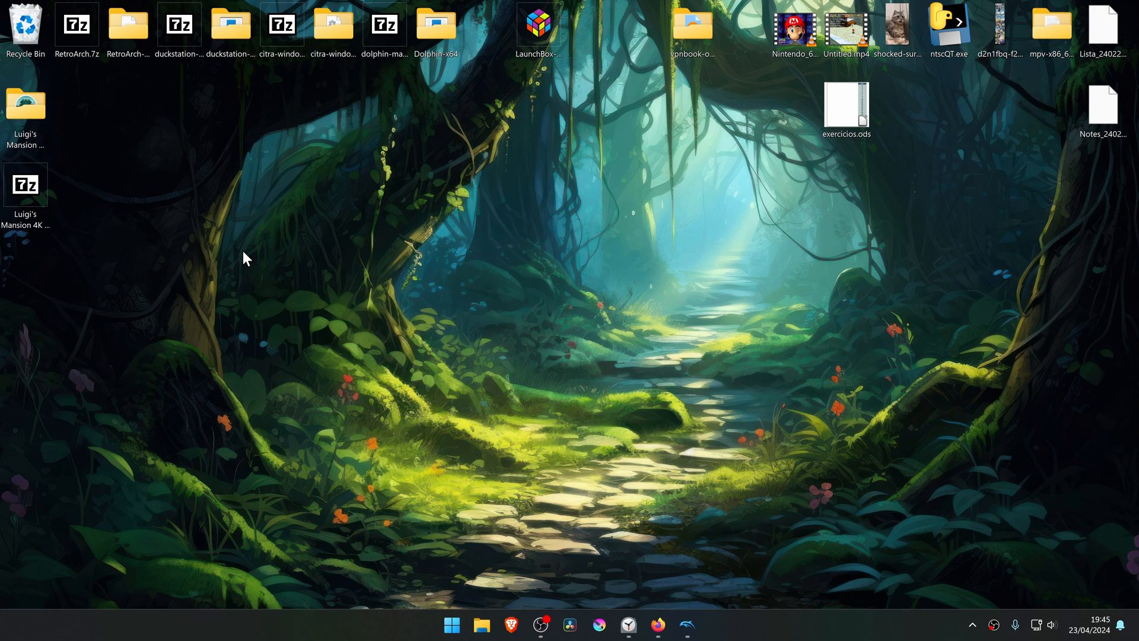
pyautogui.moveTo(223, 246)
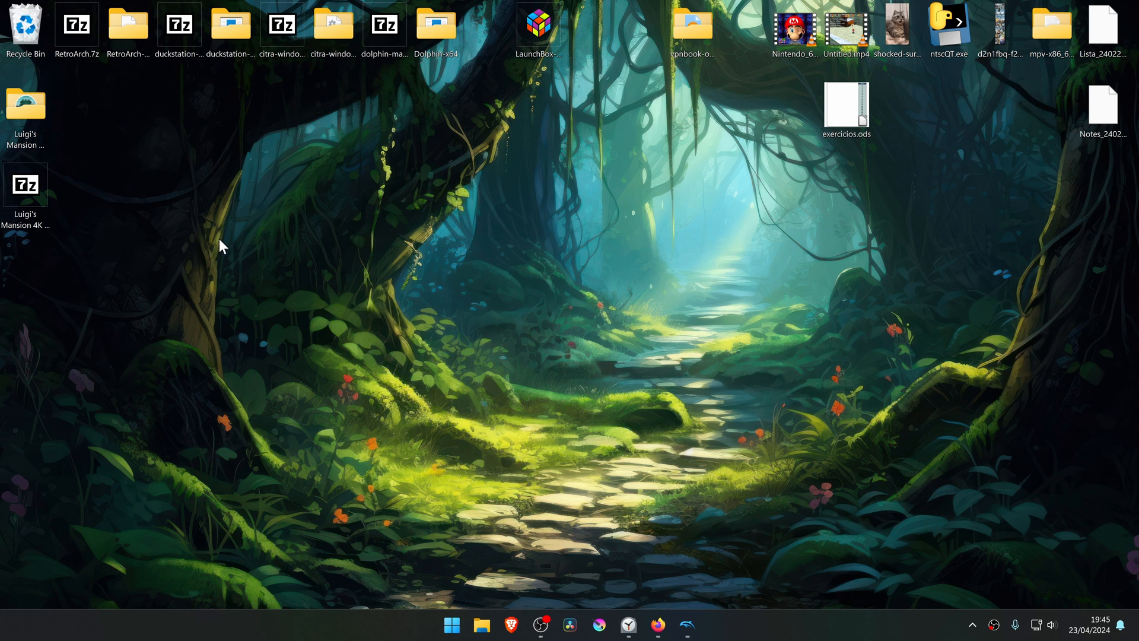
# Browse into the extracted pack's User > Load folder and bring up actions for the Textures folder to cut it.
pyautogui.doubleClick(24, 184)
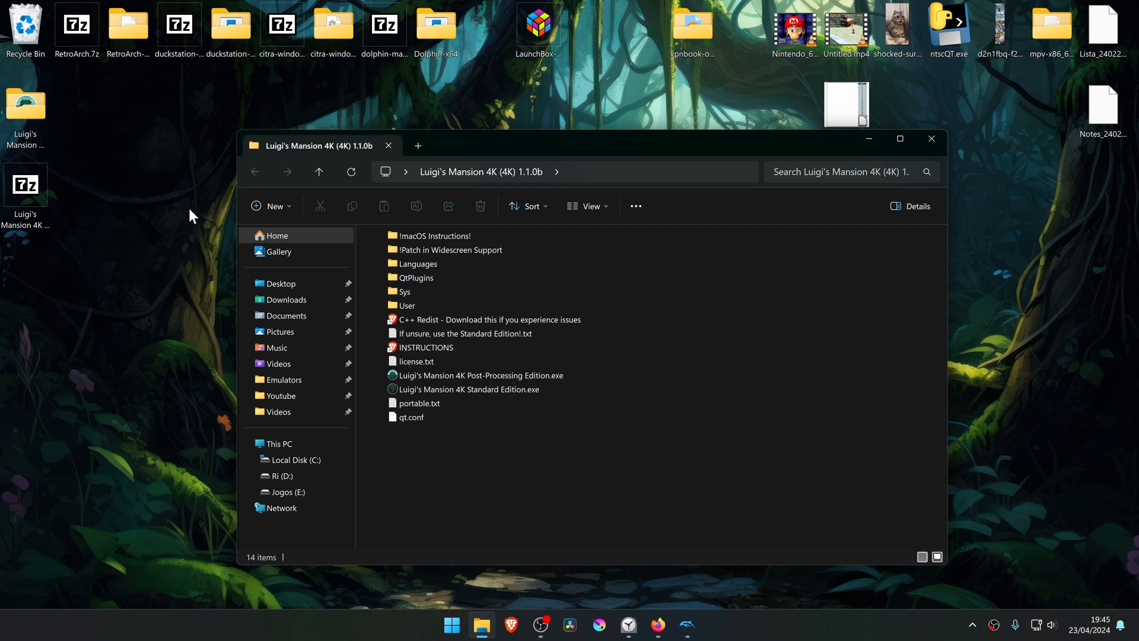
pyautogui.doubleClick(404, 304)
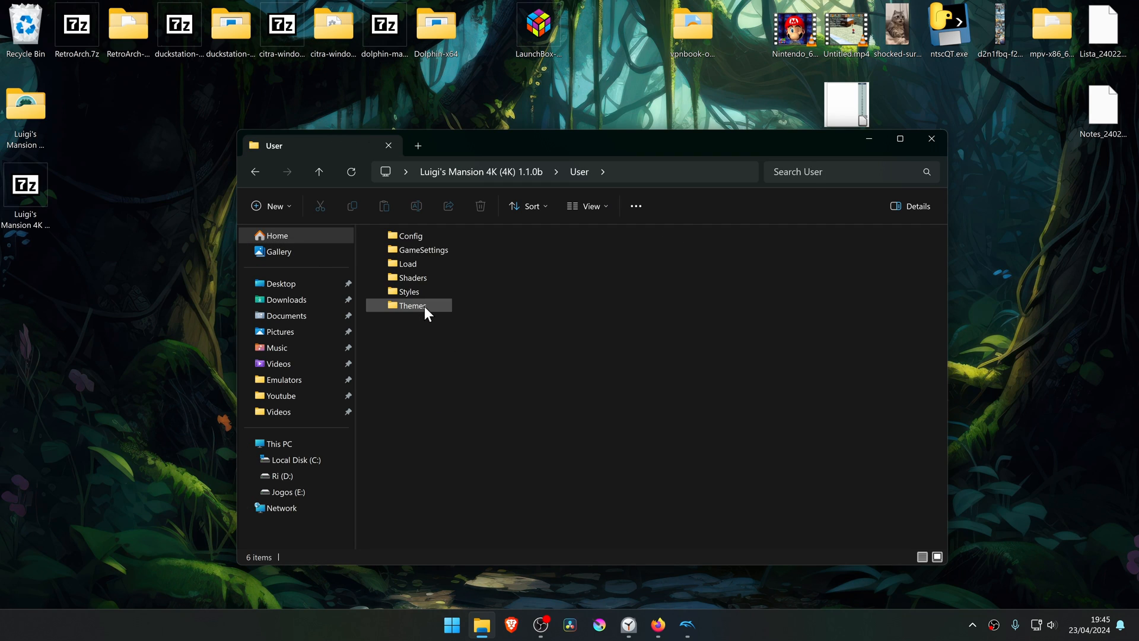
pyautogui.doubleClick(407, 264)
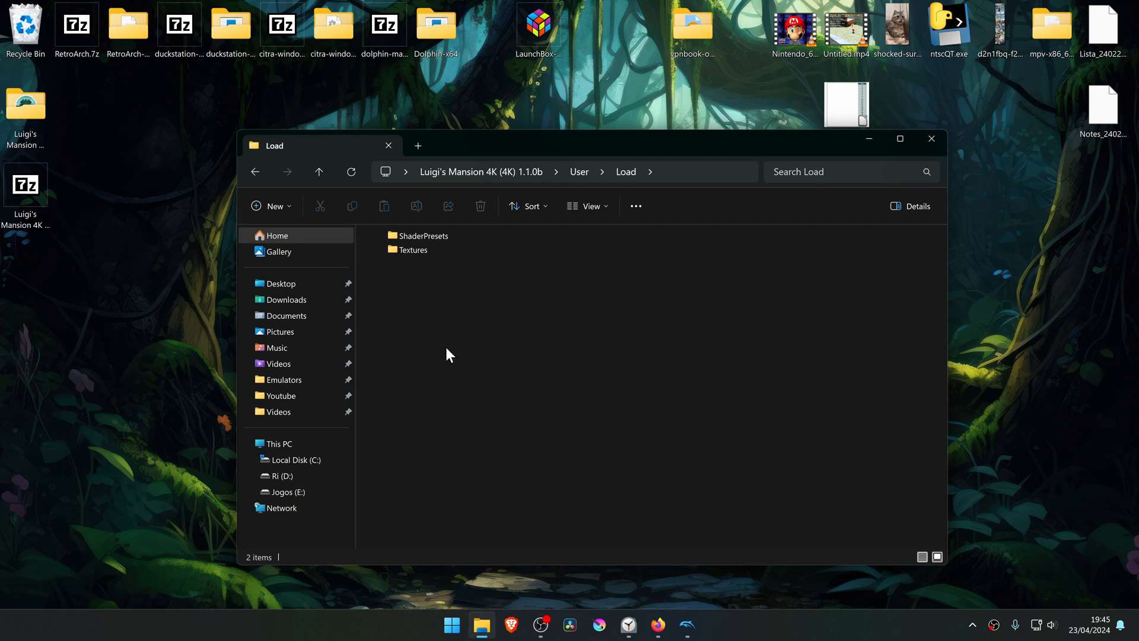
pyautogui.rightClick(411, 249)
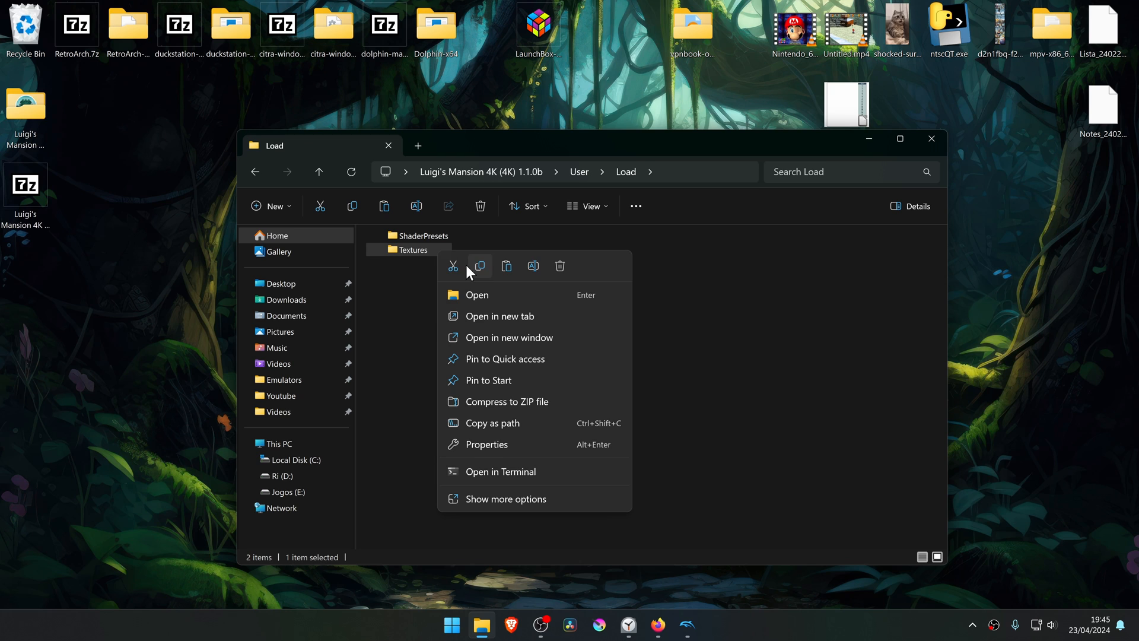
pyautogui.moveTo(453, 265)
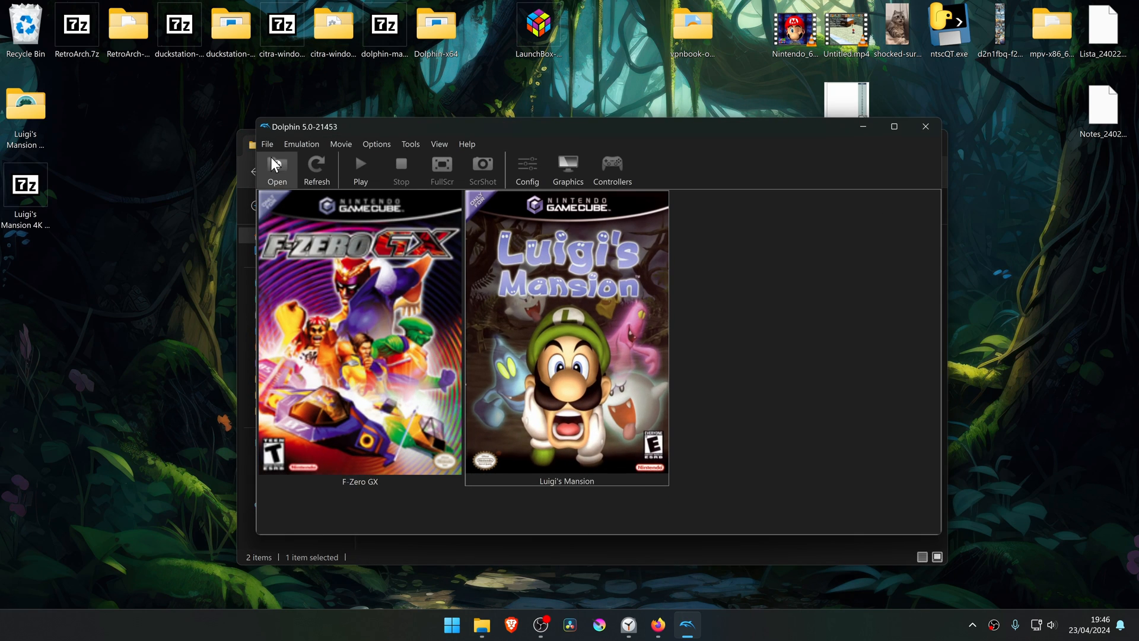
# Paste the Textures folder into Dolphin's user Load folder via Open User Folder, then return to Dolphin.
pyautogui.click(267, 144)
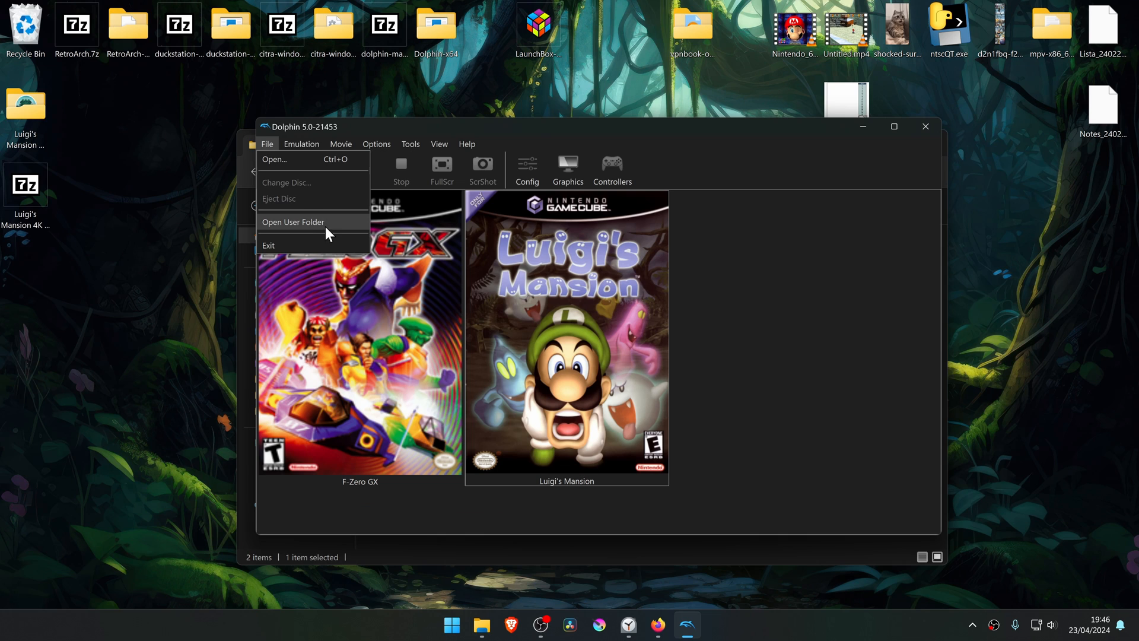
pyautogui.click(293, 222)
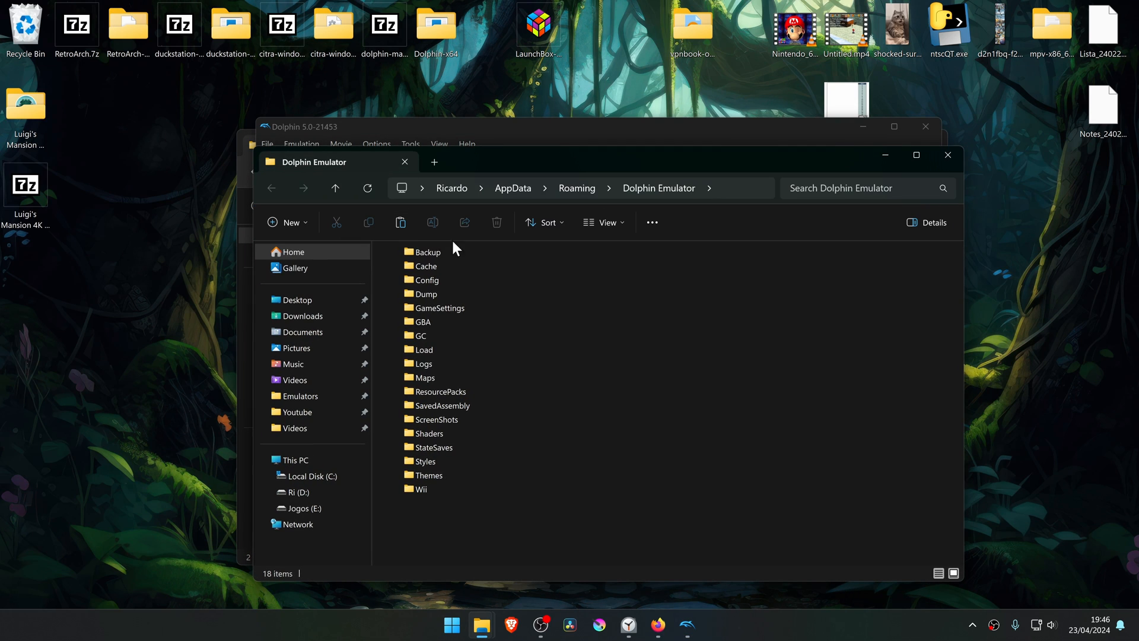
pyautogui.doubleClick(423, 349)
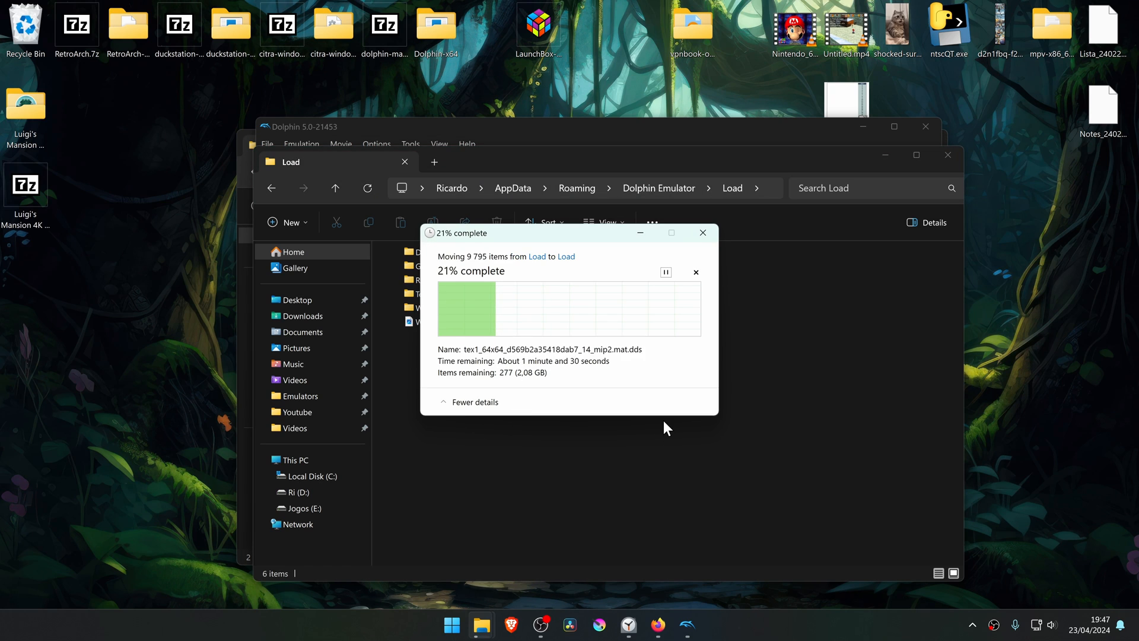
pyautogui.click(701, 232)
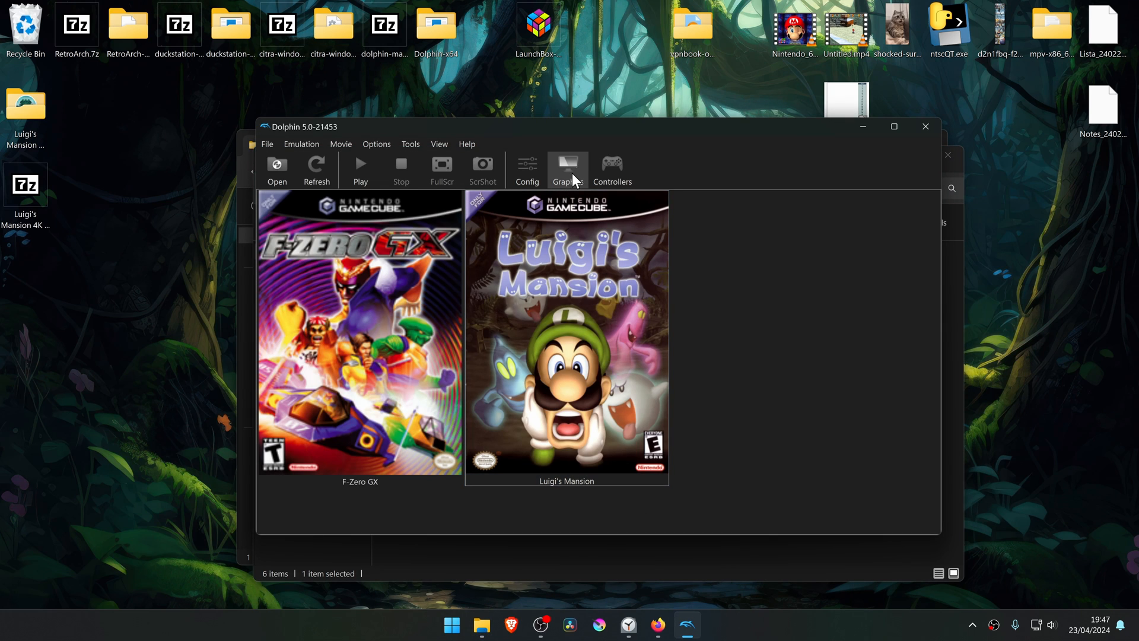
# Set Internal Resolution to 6x Native (3840x3168) for 4K in the graphics Enhancements settings.
pyautogui.click(567, 170)
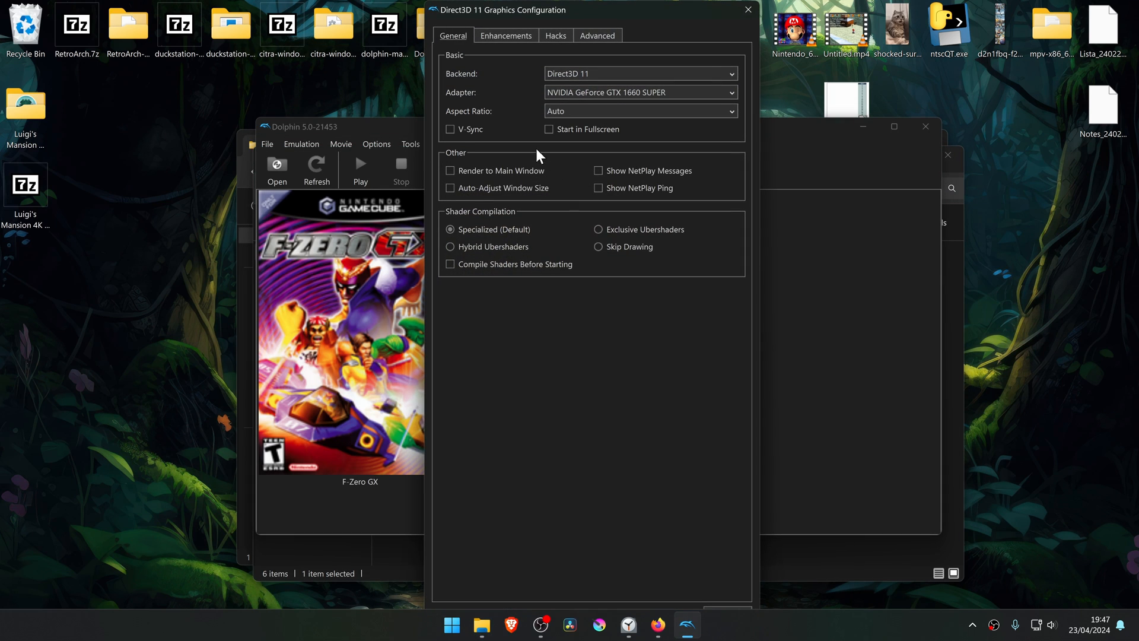
pyautogui.click(505, 35)
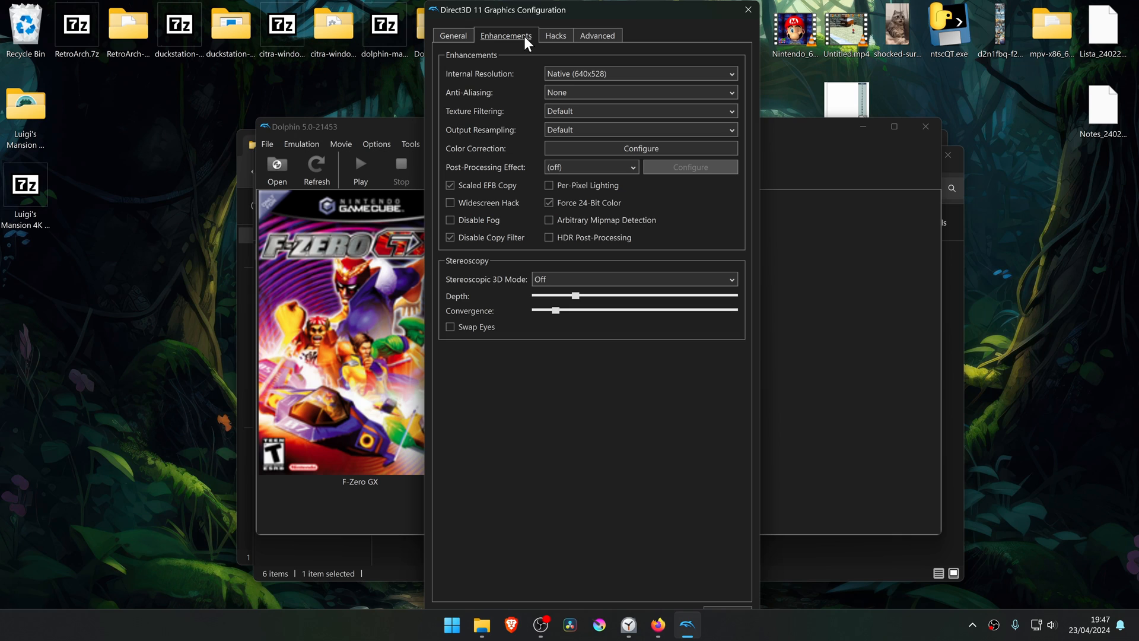
pyautogui.moveTo(497, 89)
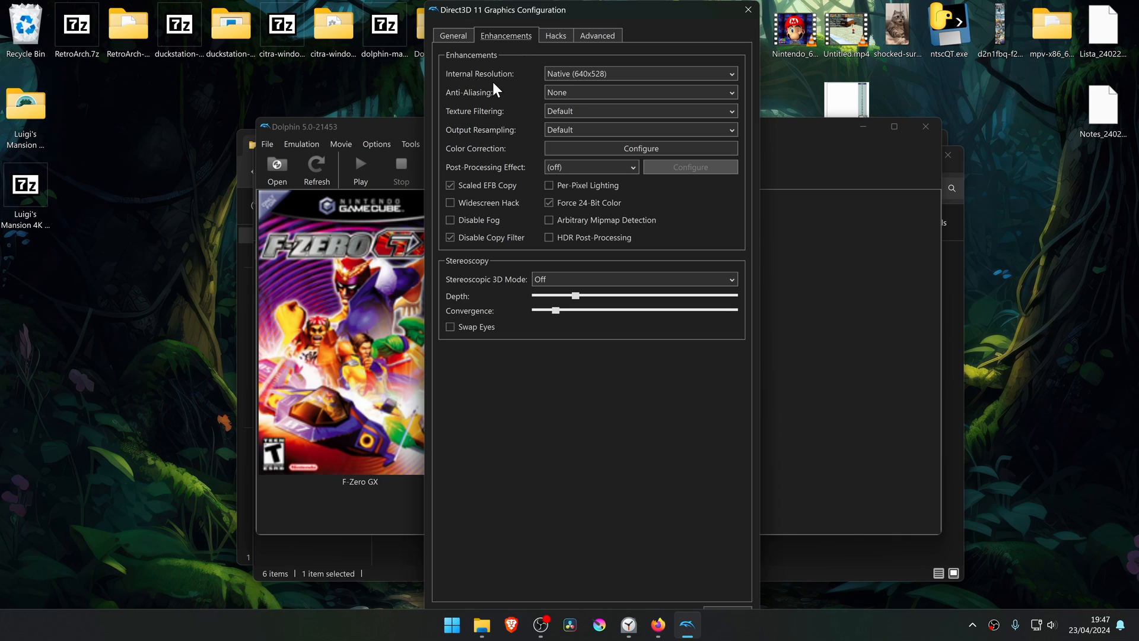
pyautogui.click(639, 73)
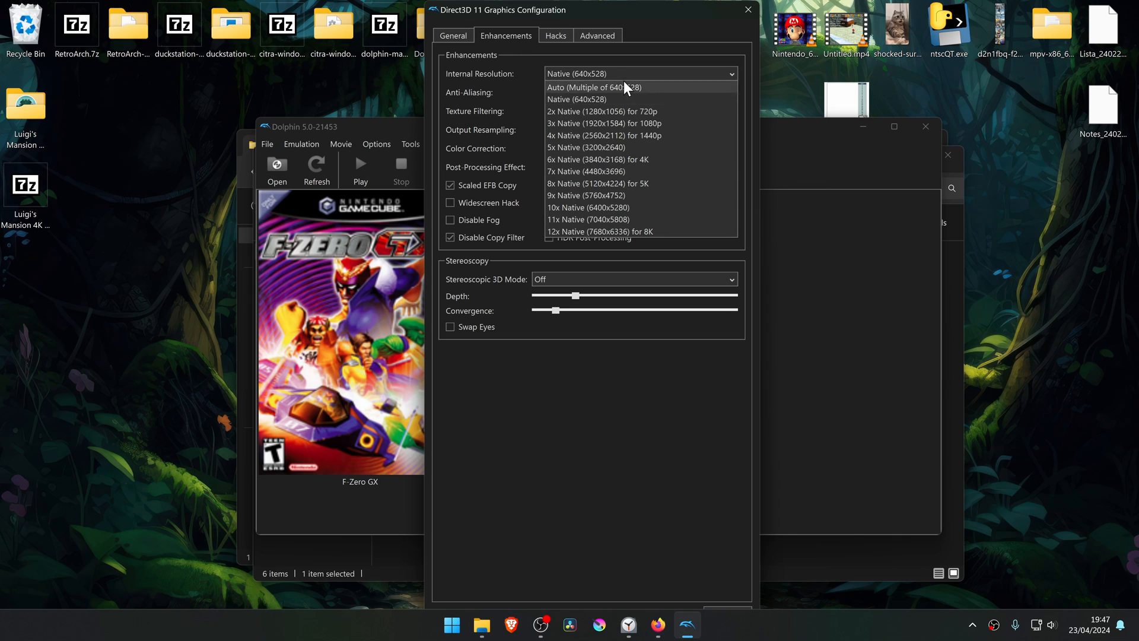
pyautogui.moveTo(649, 159)
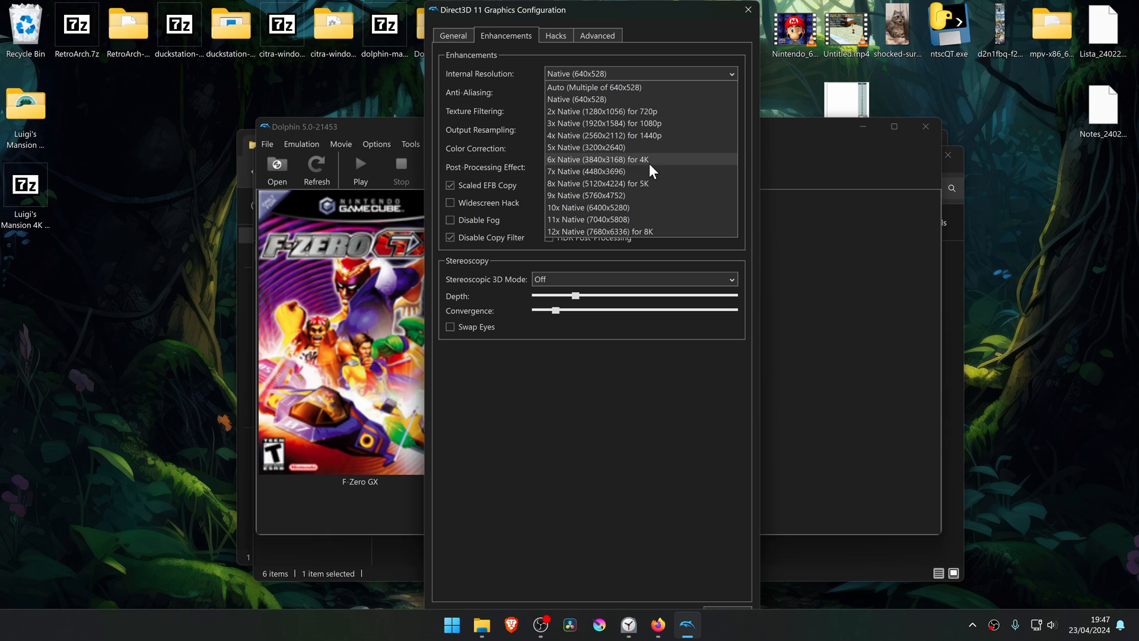
pyautogui.moveTo(675, 166)
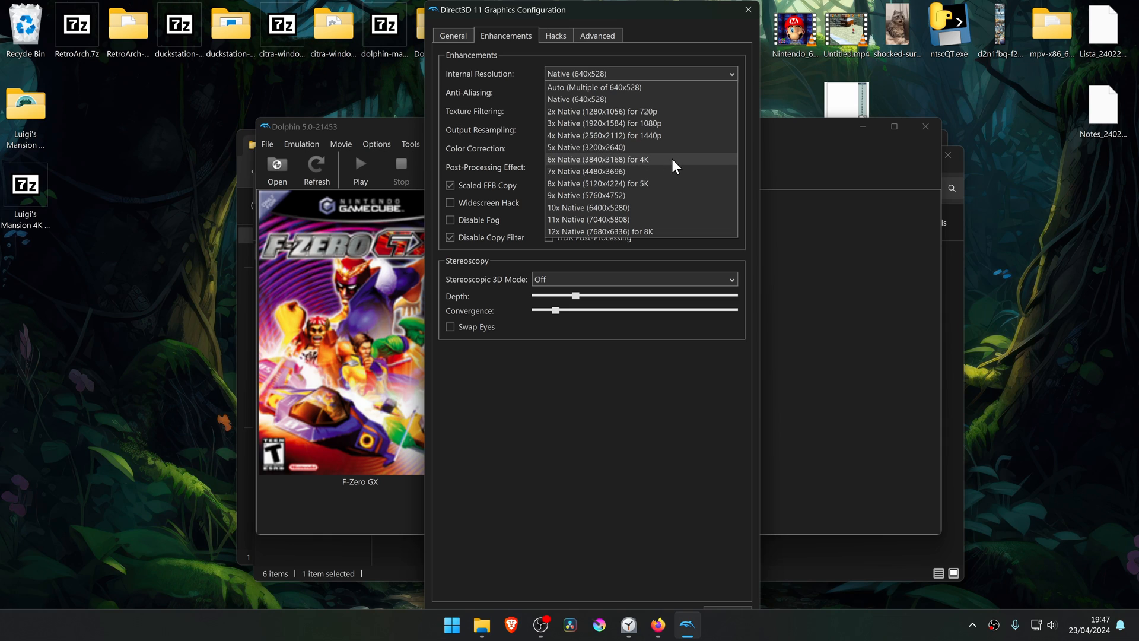
pyautogui.click(597, 159)
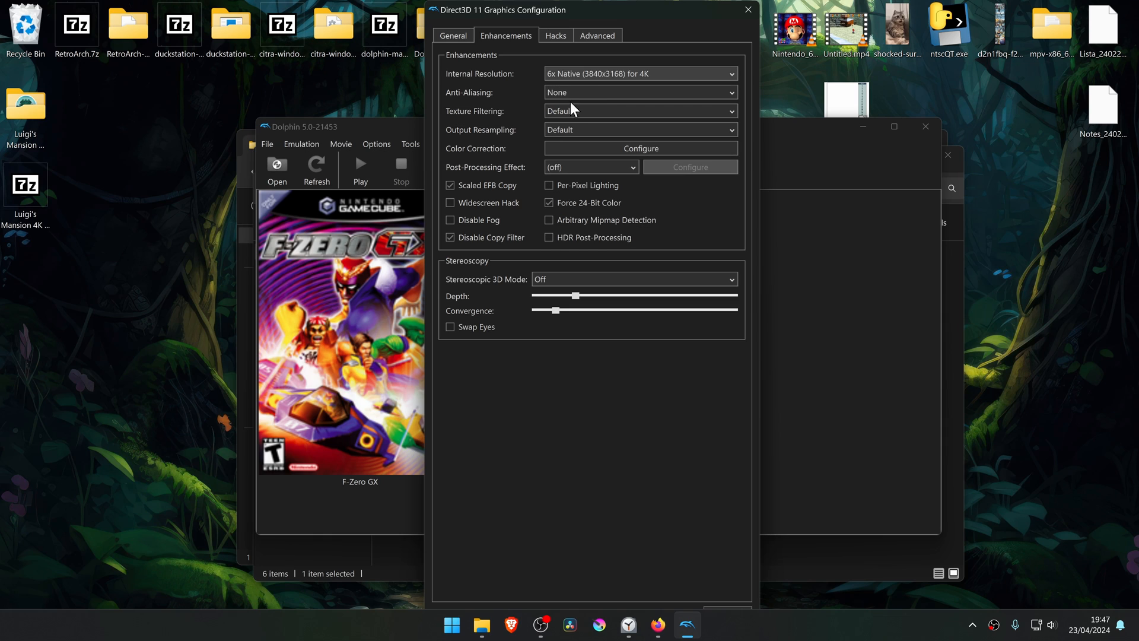
# Enable Load Custom Textures in the Advanced graphics settings and close Graphics Configuration.
pyautogui.click(597, 34)
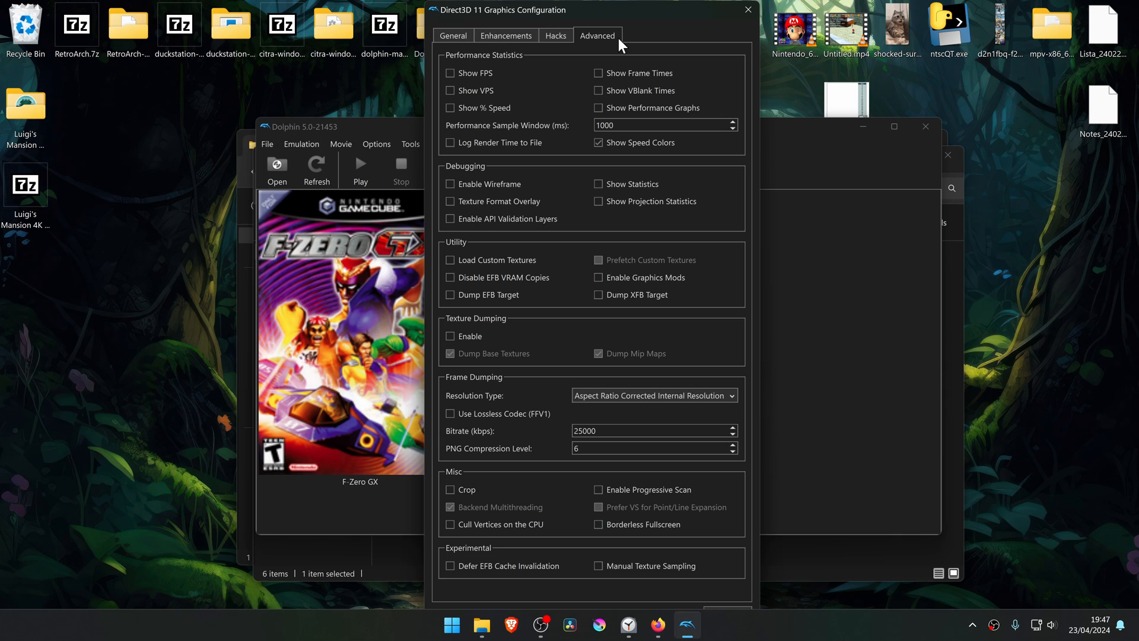
pyautogui.moveTo(465, 253)
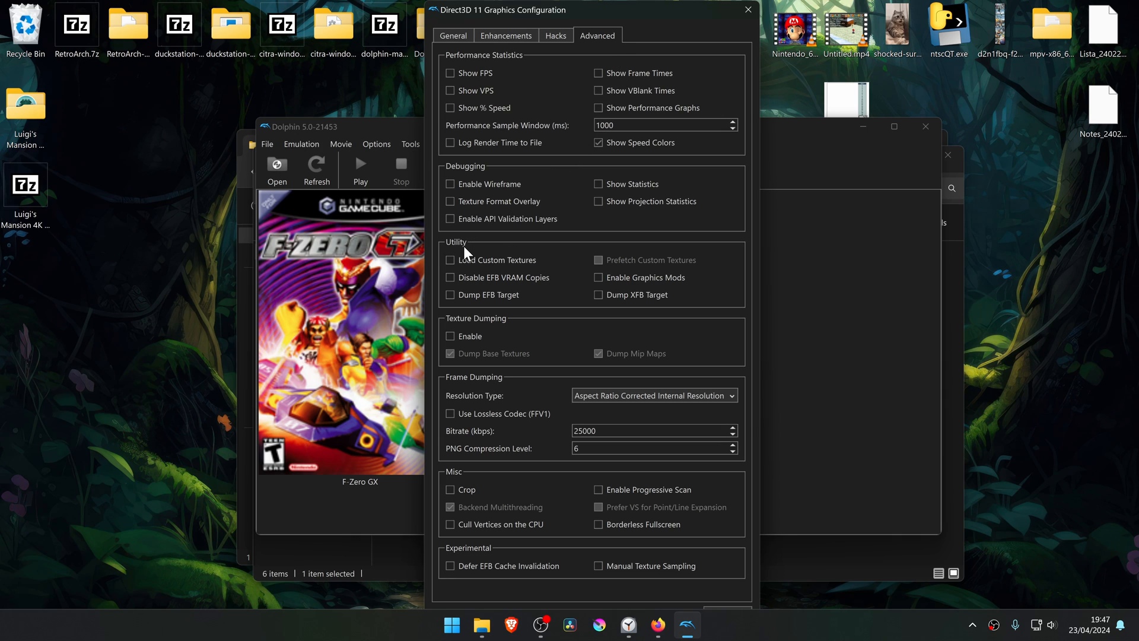
pyautogui.moveTo(512, 277)
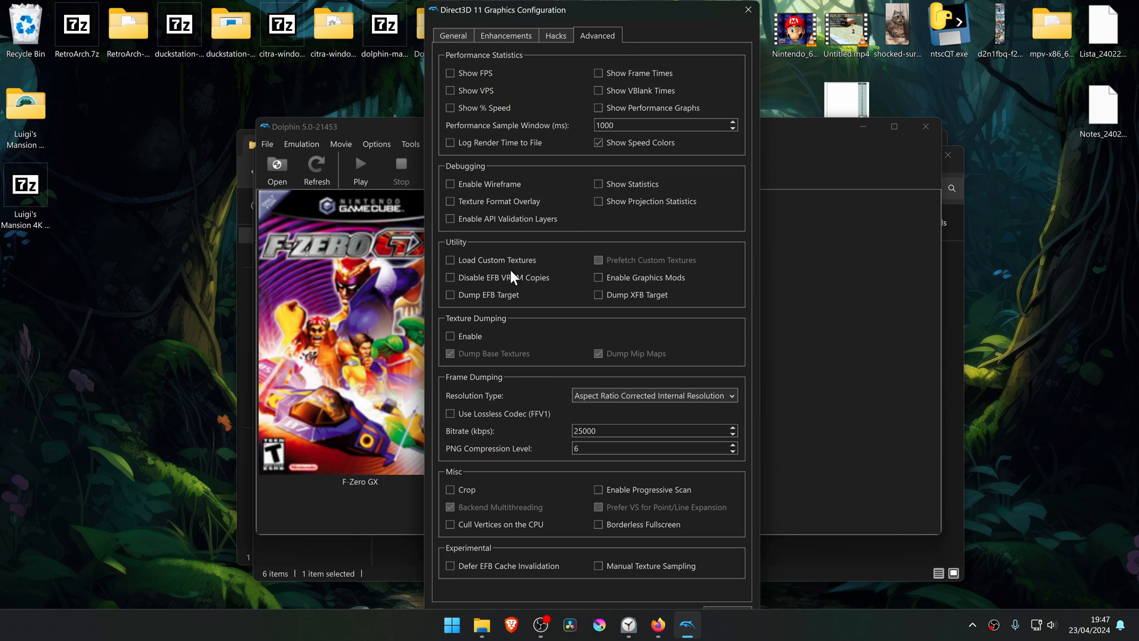
pyautogui.click(450, 260)
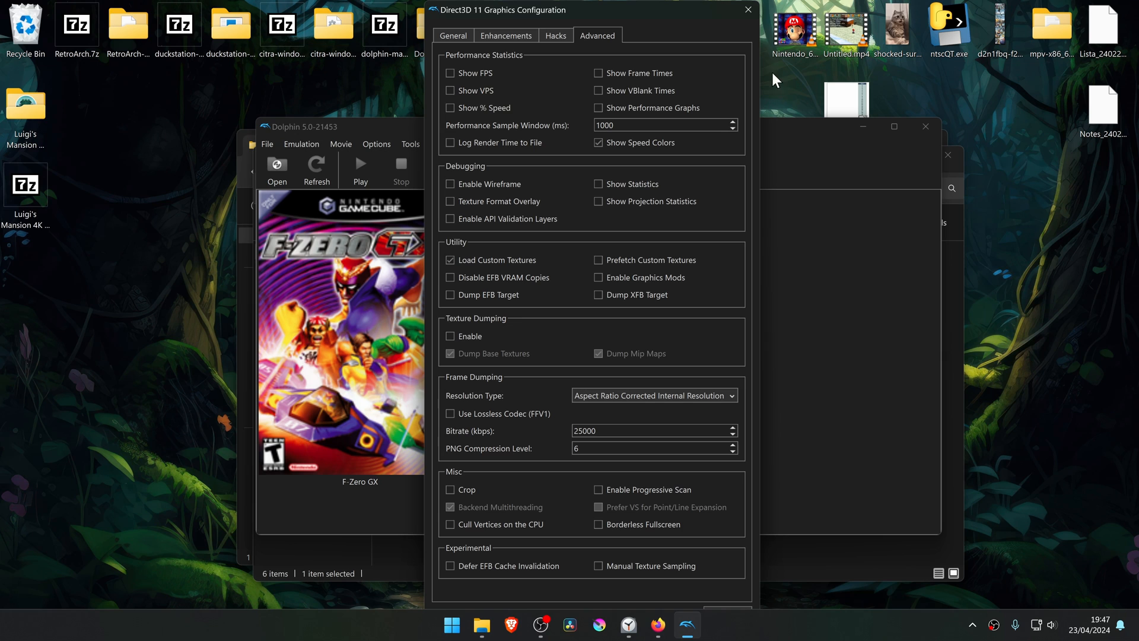
pyautogui.click(747, 9)
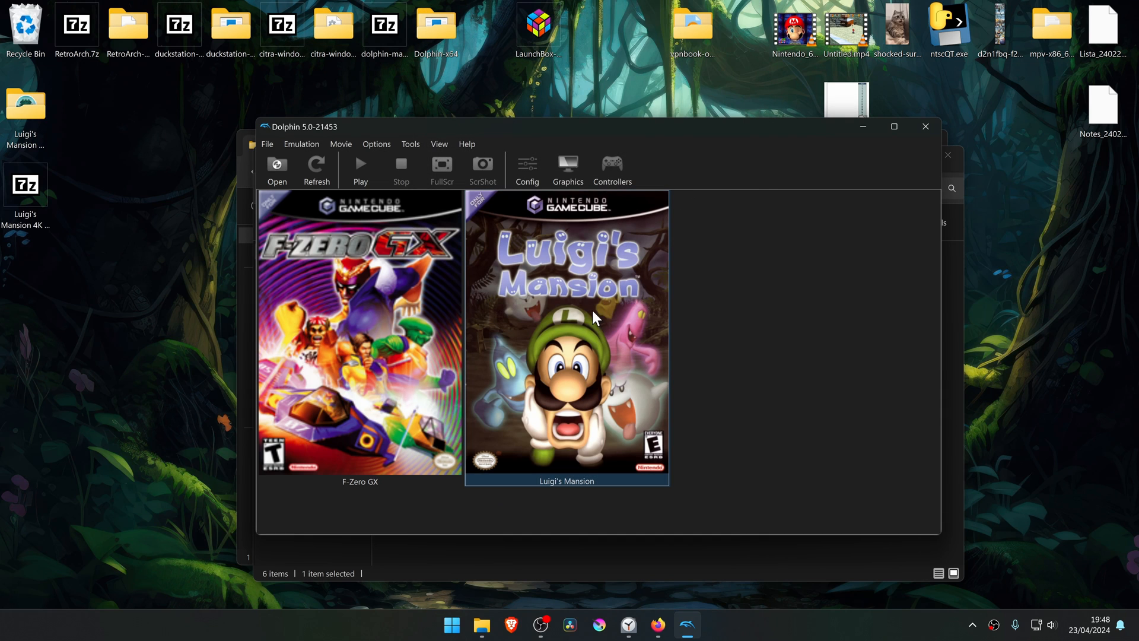